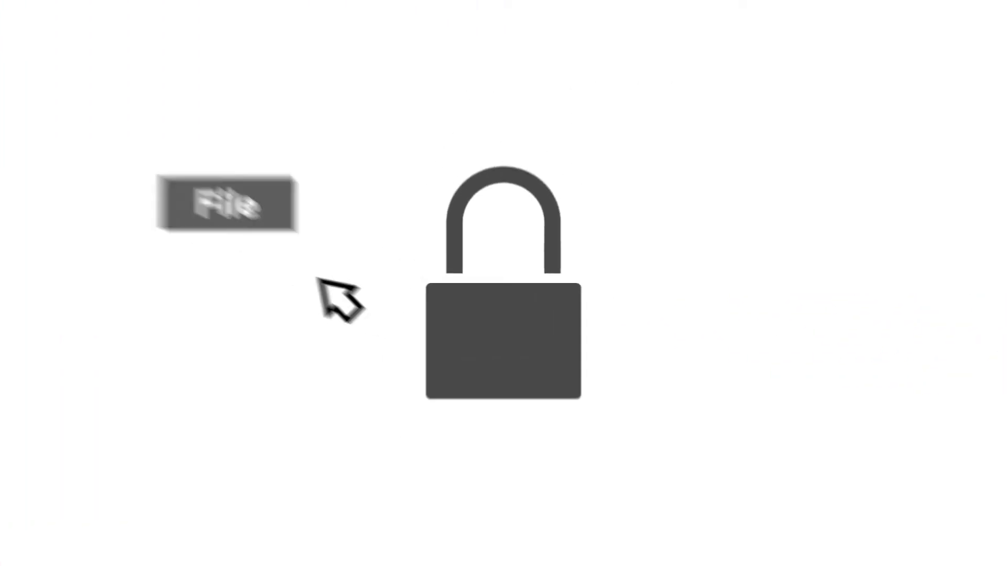
pyautogui.click(224, 205)
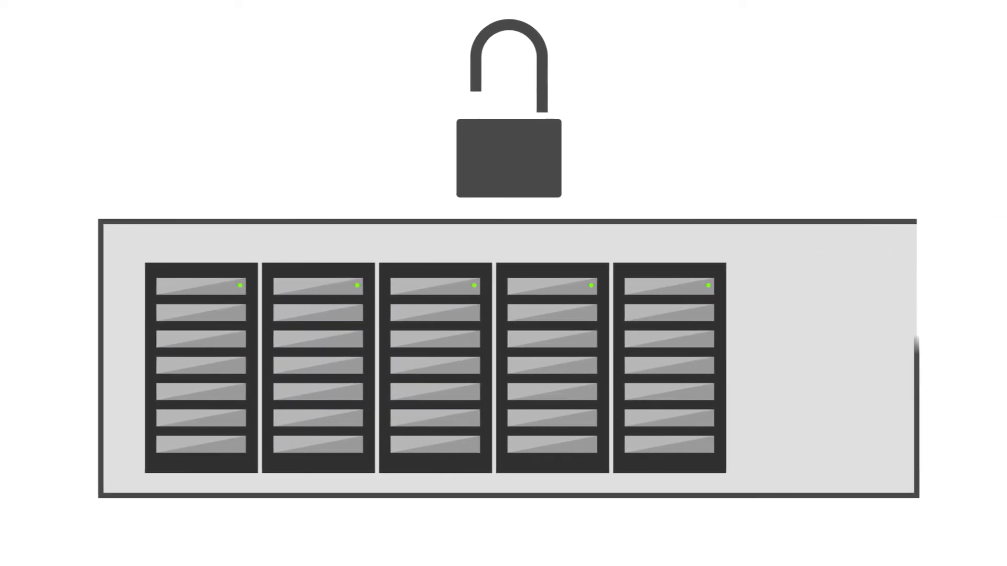
pyautogui.click(507, 158)
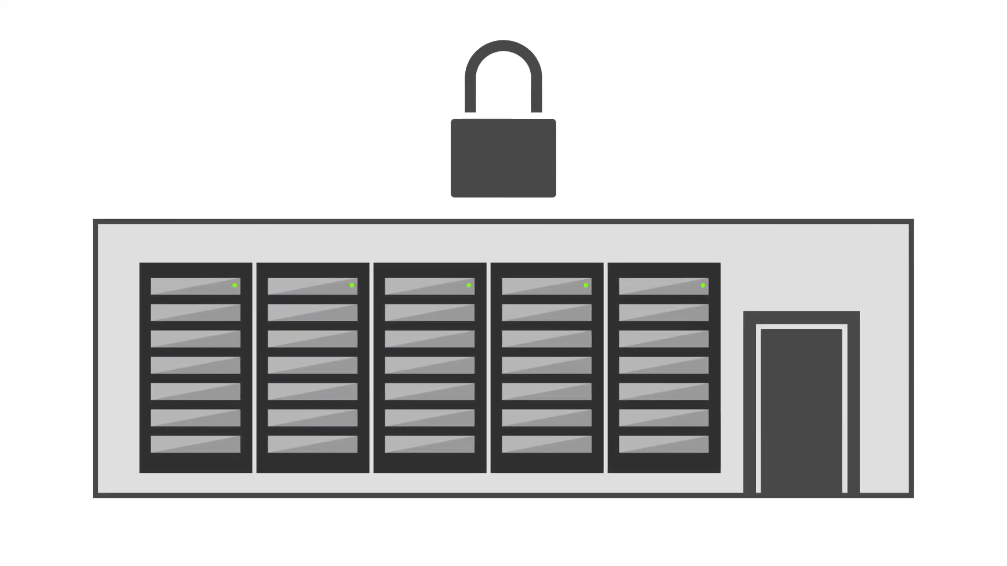